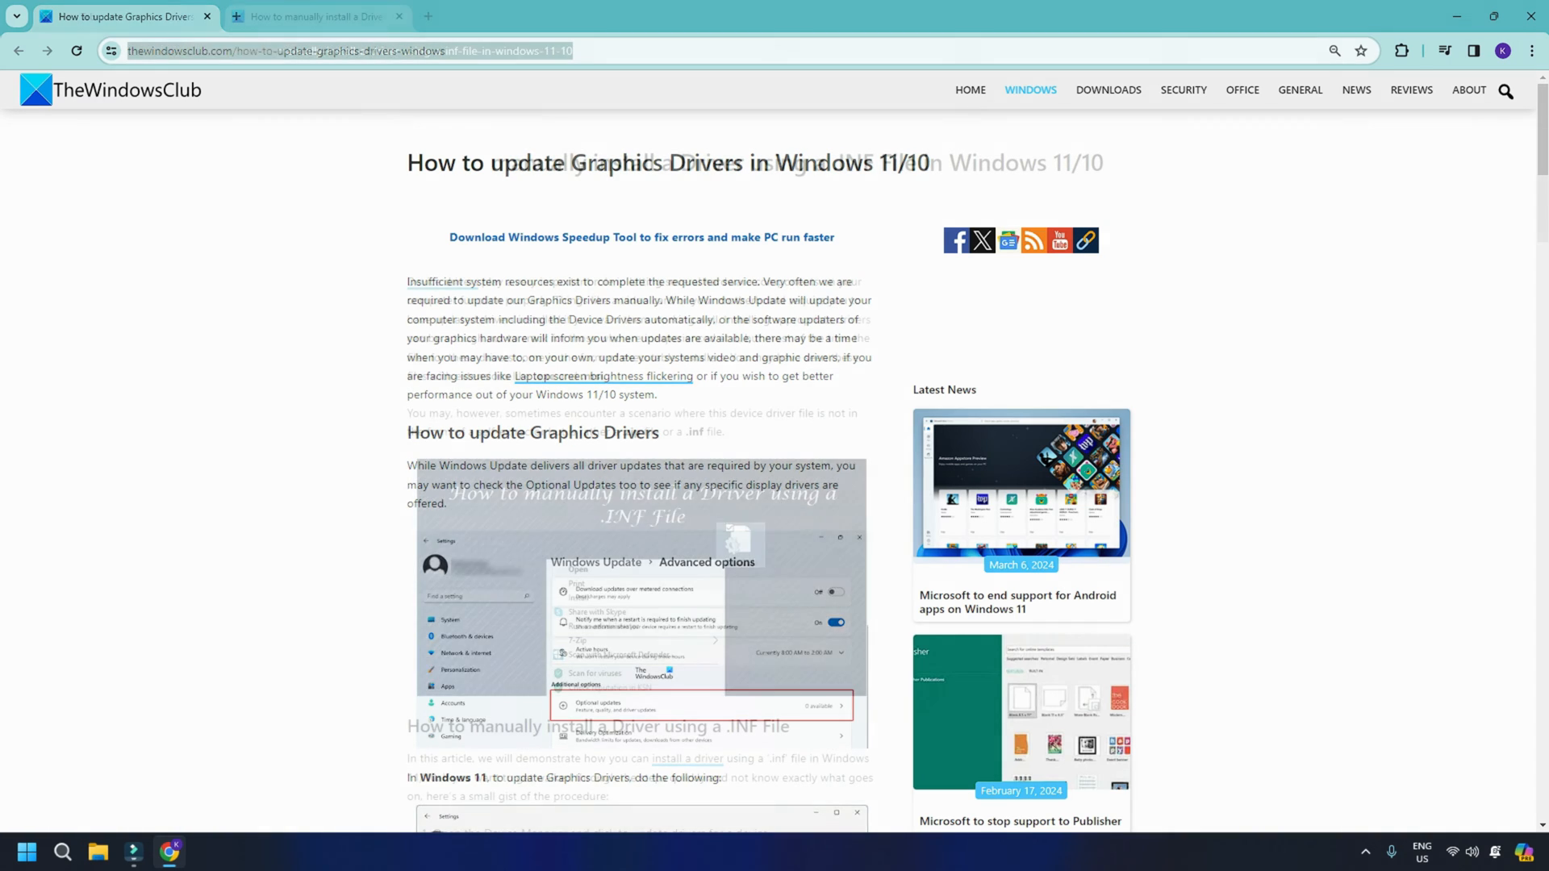
Step: Close the TheWindowsClub driver-update guides in Chrome, returning to the desktop
{"action": "left_click", "coordinate": [316, 16]}
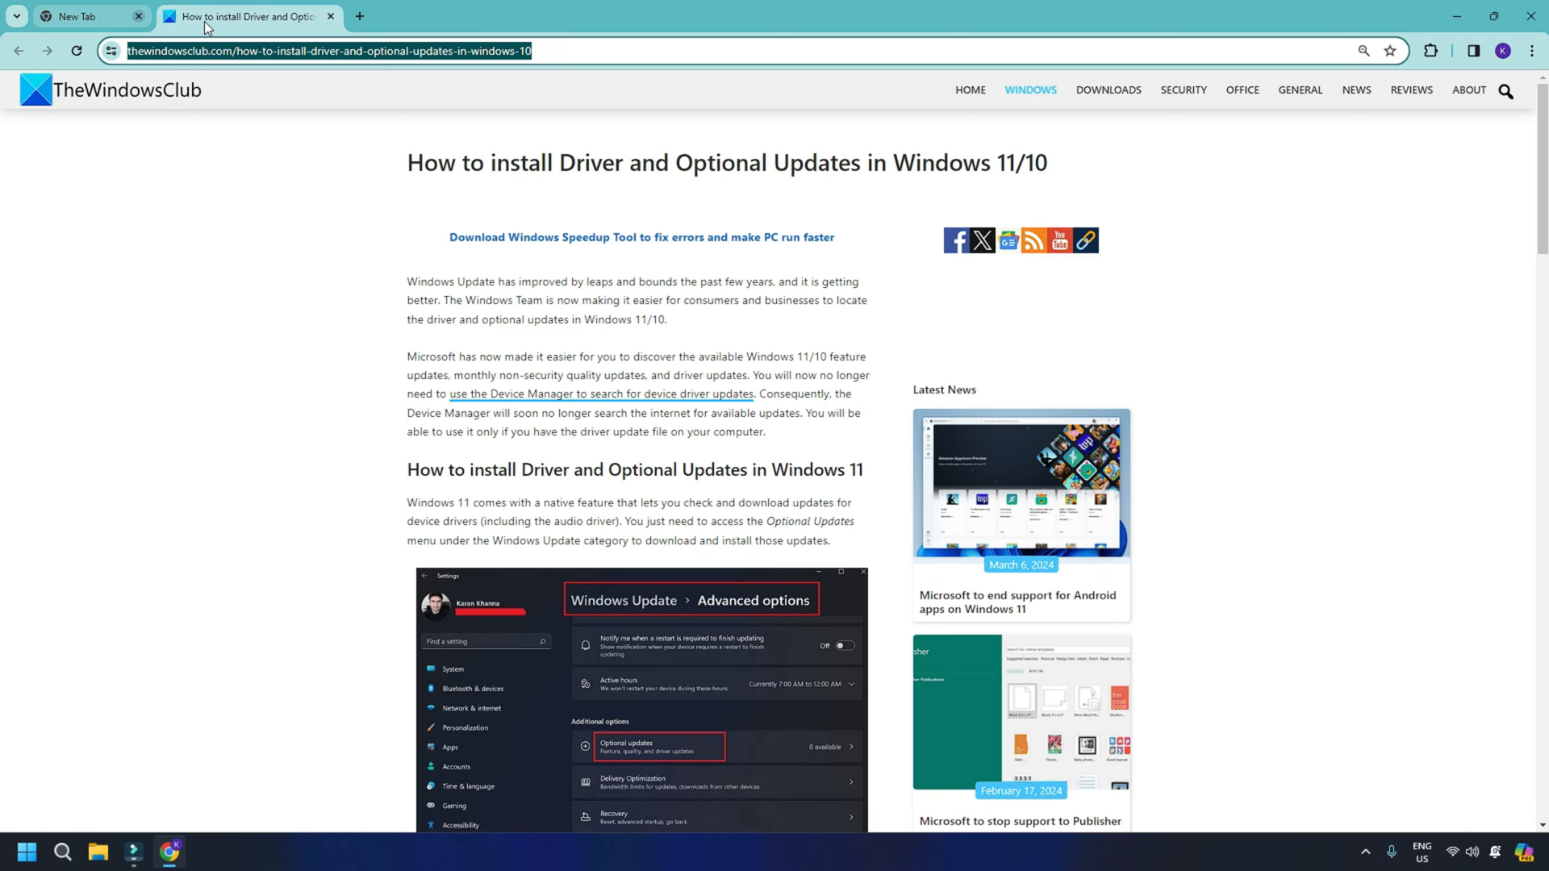
{"action": "left_click", "coordinate": [139, 16]}
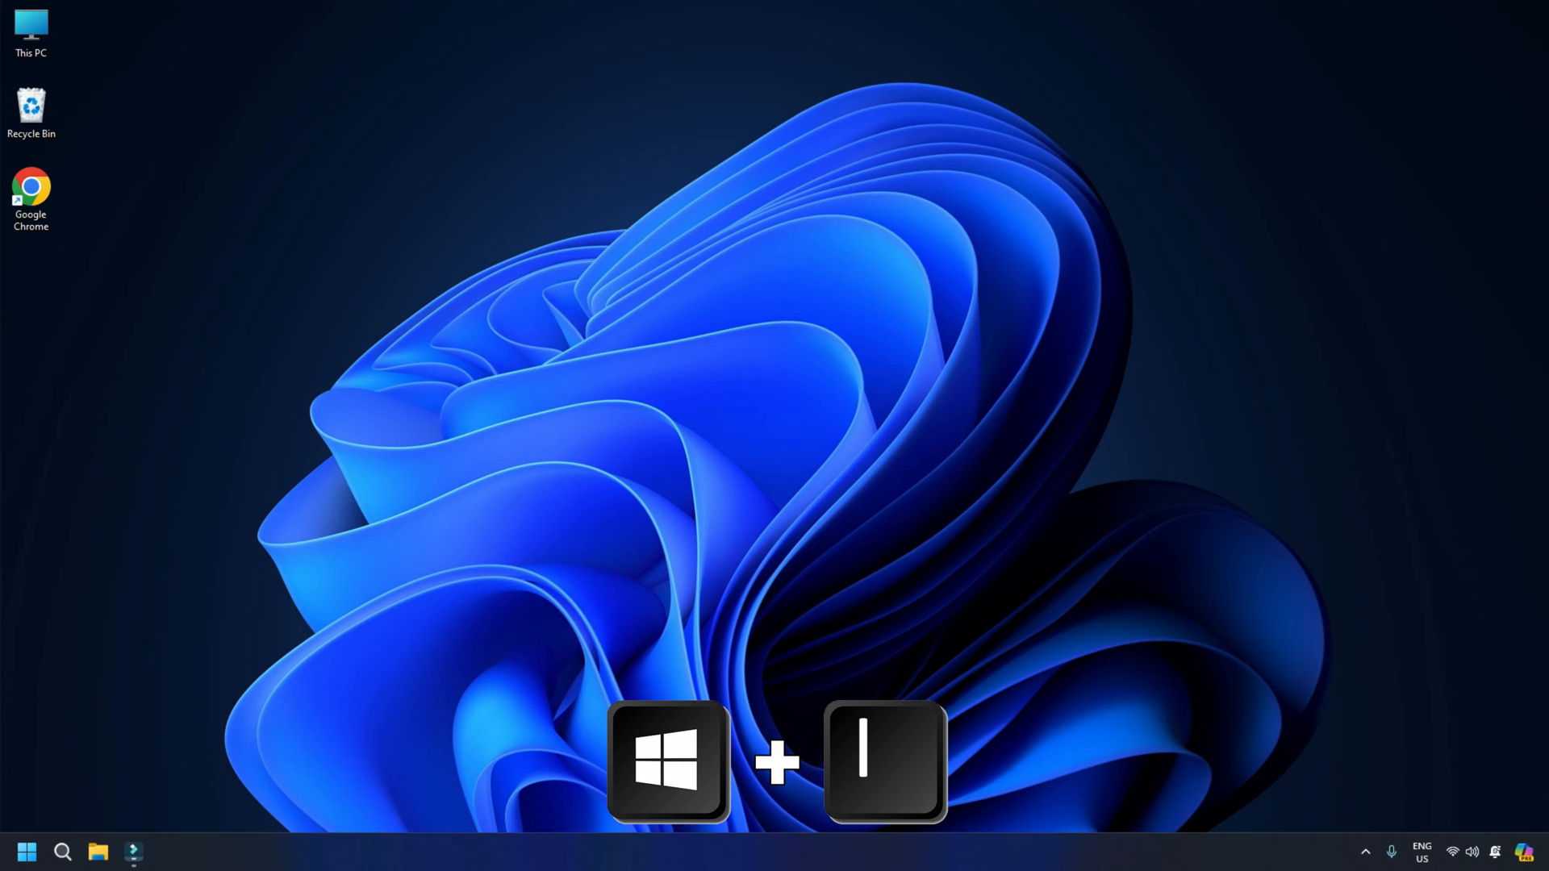
Step: Bring up Windows Settings (Win+I) and go to the Windows Update section
{"action": "key", "text": "win+i"}
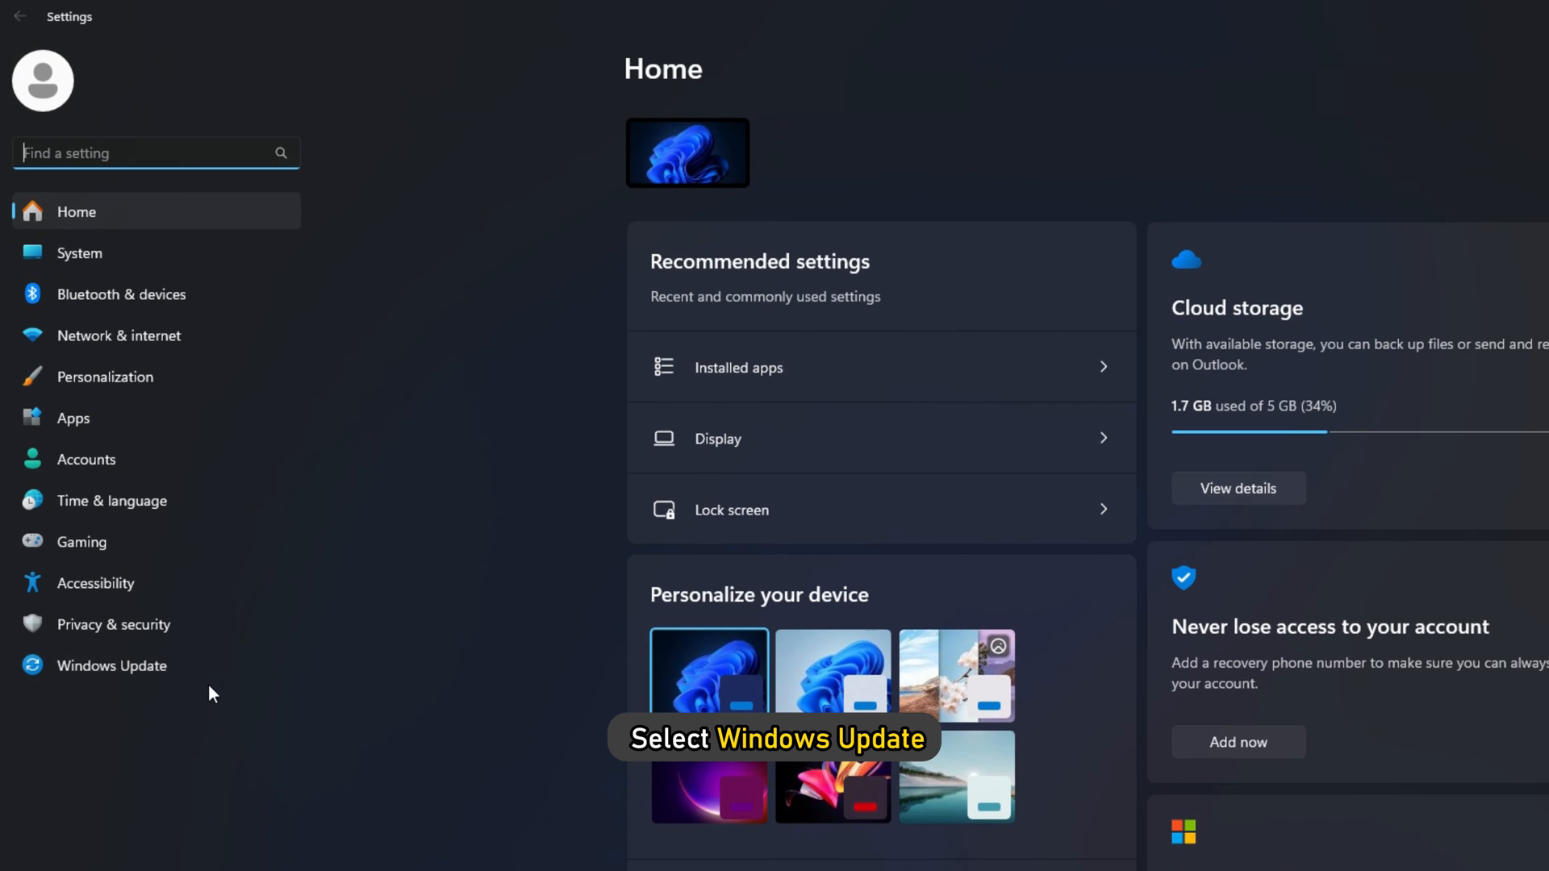
{"action": "left_click", "coordinate": [111, 665]}
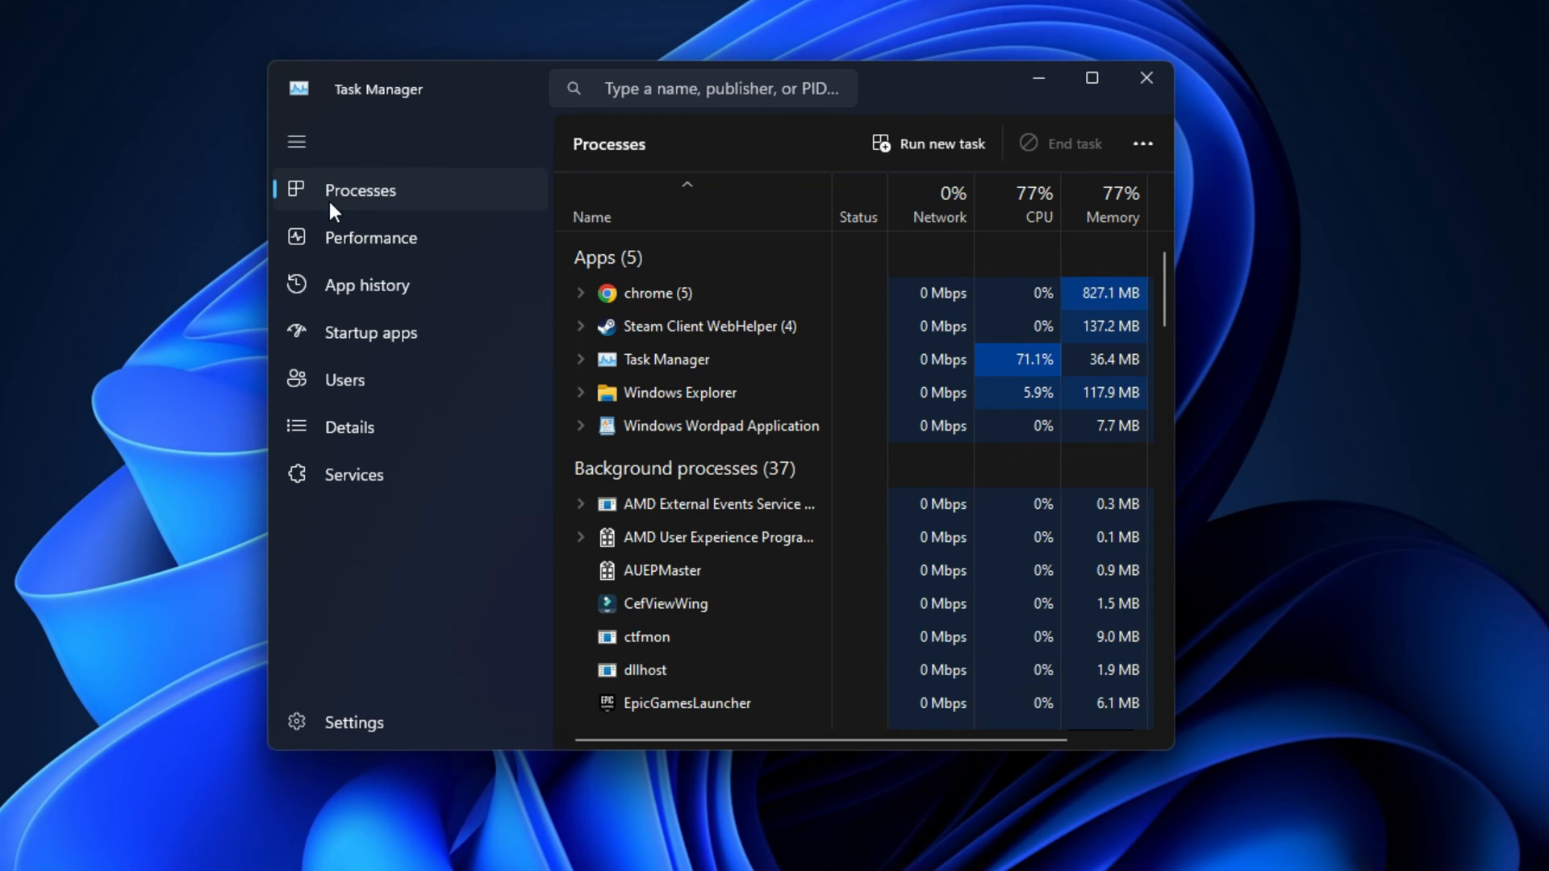
Step: Show the Processes list with running apps and their CPU and memory use
{"action": "left_click", "coordinate": [1146, 77]}
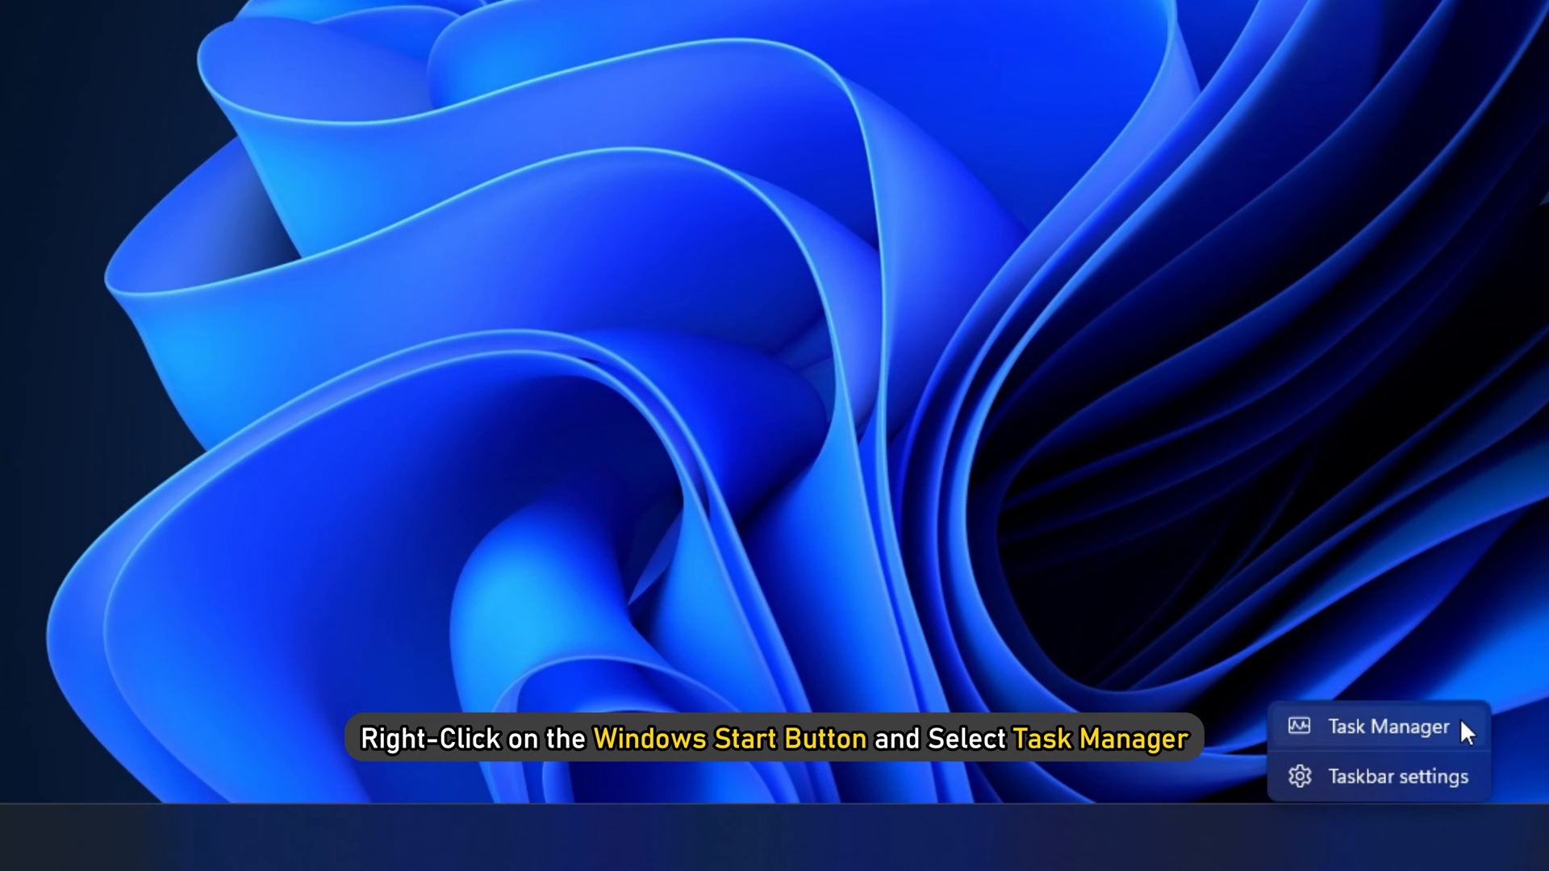
Step: Launch Task Manager and end the Steam Client WebHelper process from the Processes list
{"action": "left_click", "coordinate": [1384, 726]}
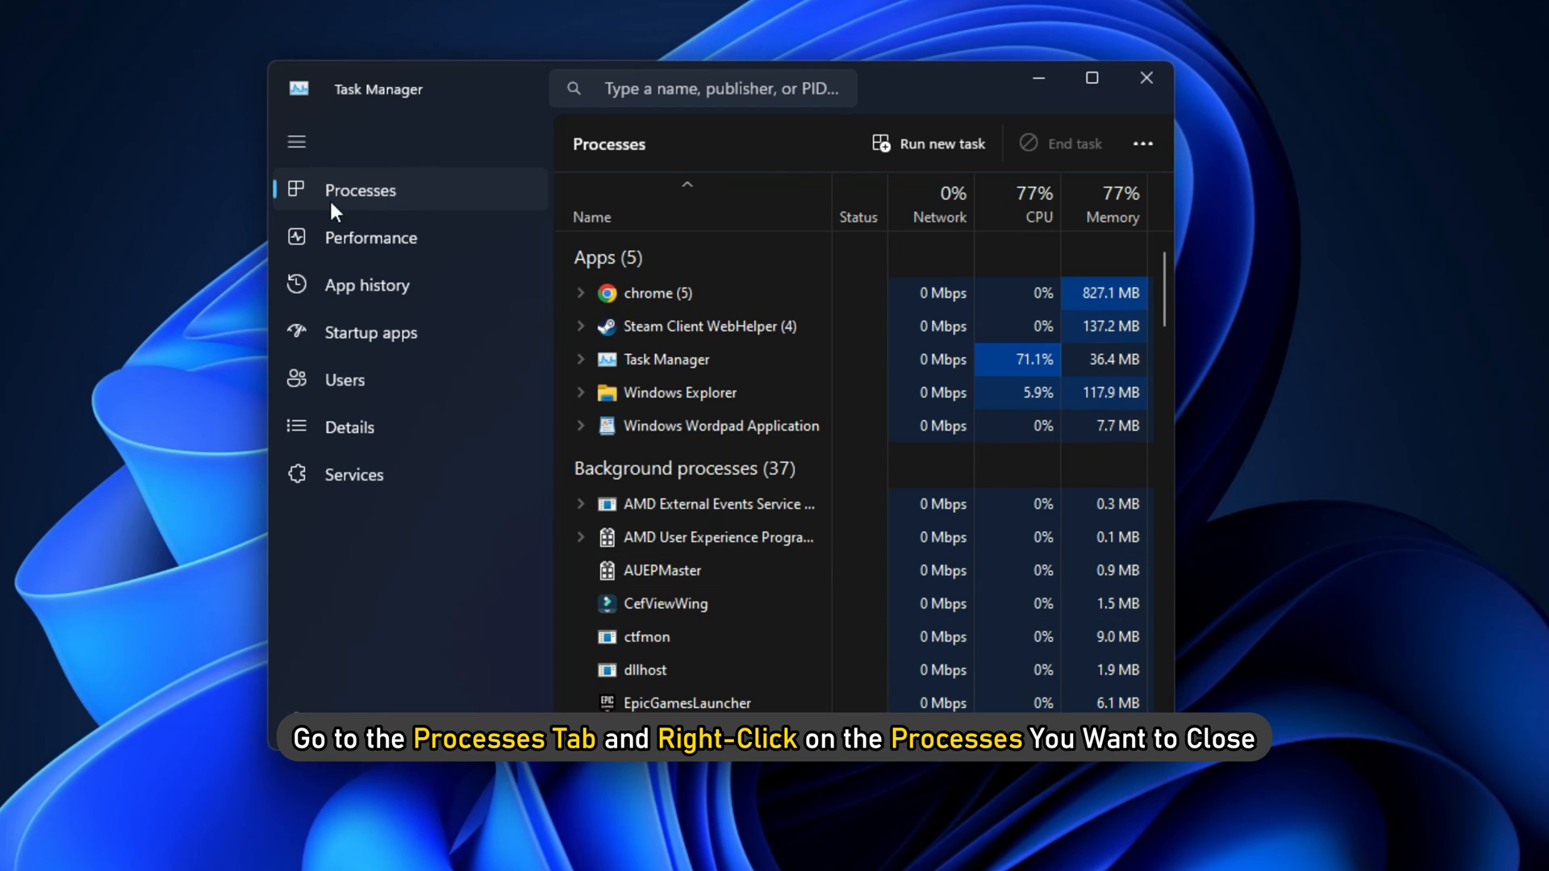
{"action": "right_click", "coordinate": [708, 326]}
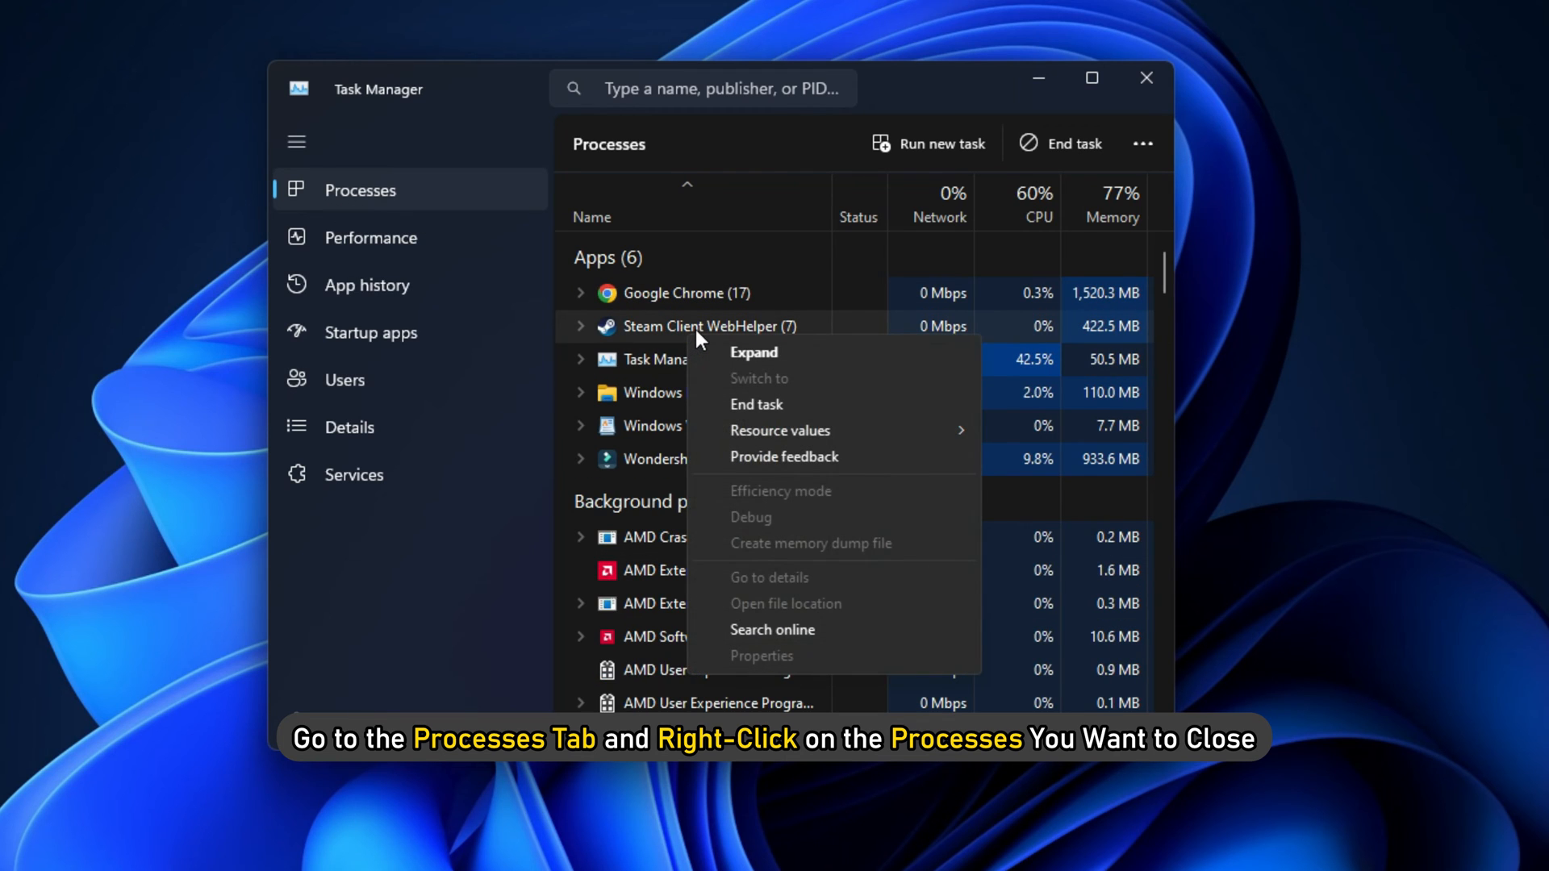
{"action": "mouse_move", "coordinate": [829, 425]}
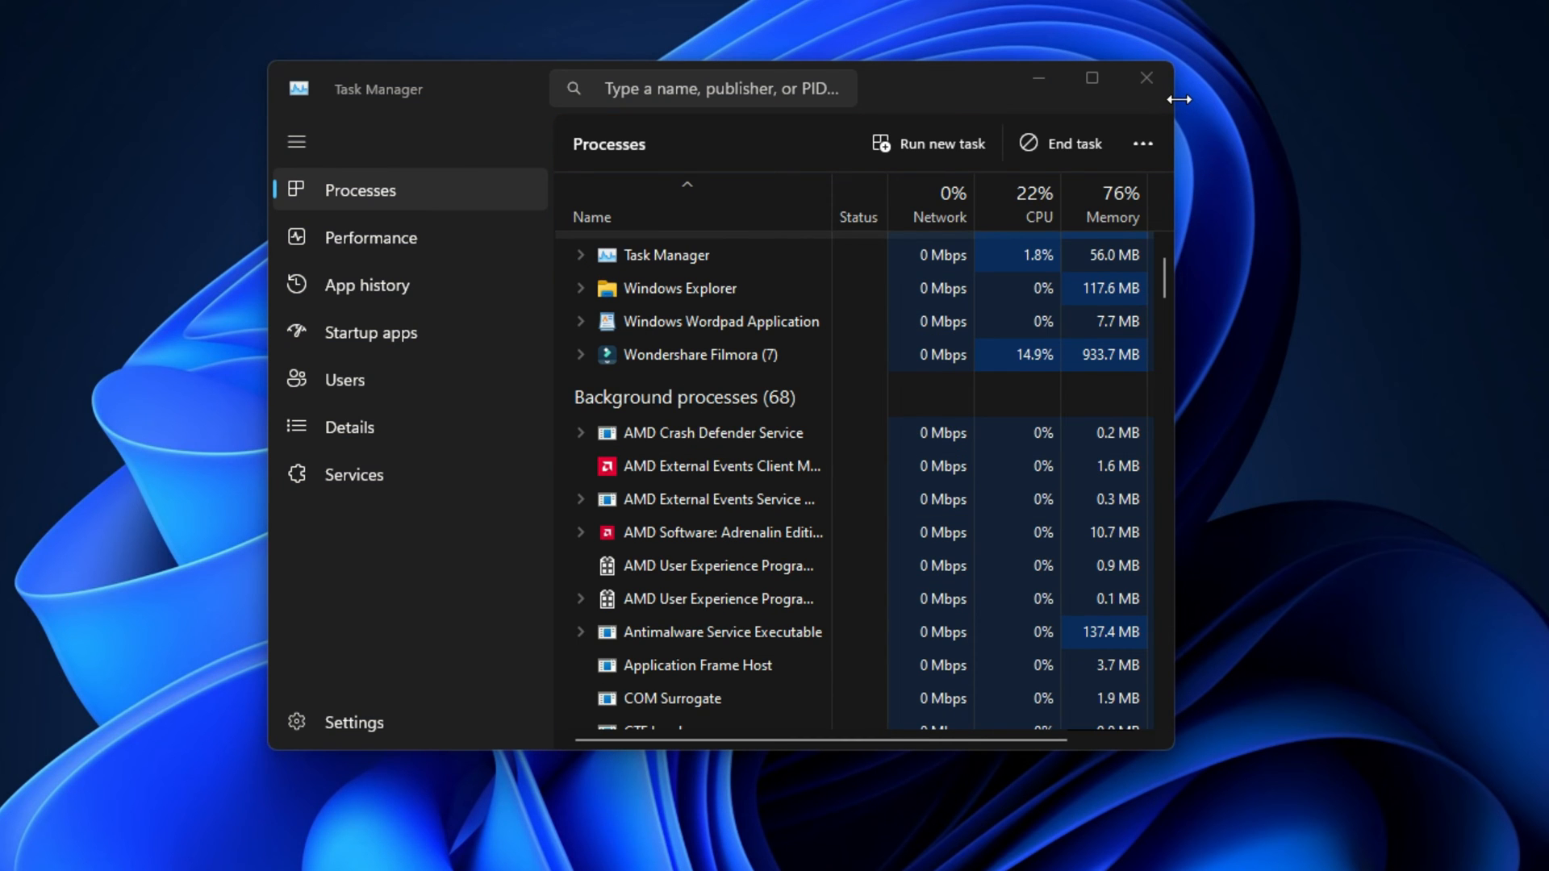
{"action": "left_click", "coordinate": [1145, 78]}
{"action": "type", "text": "Edit power"}
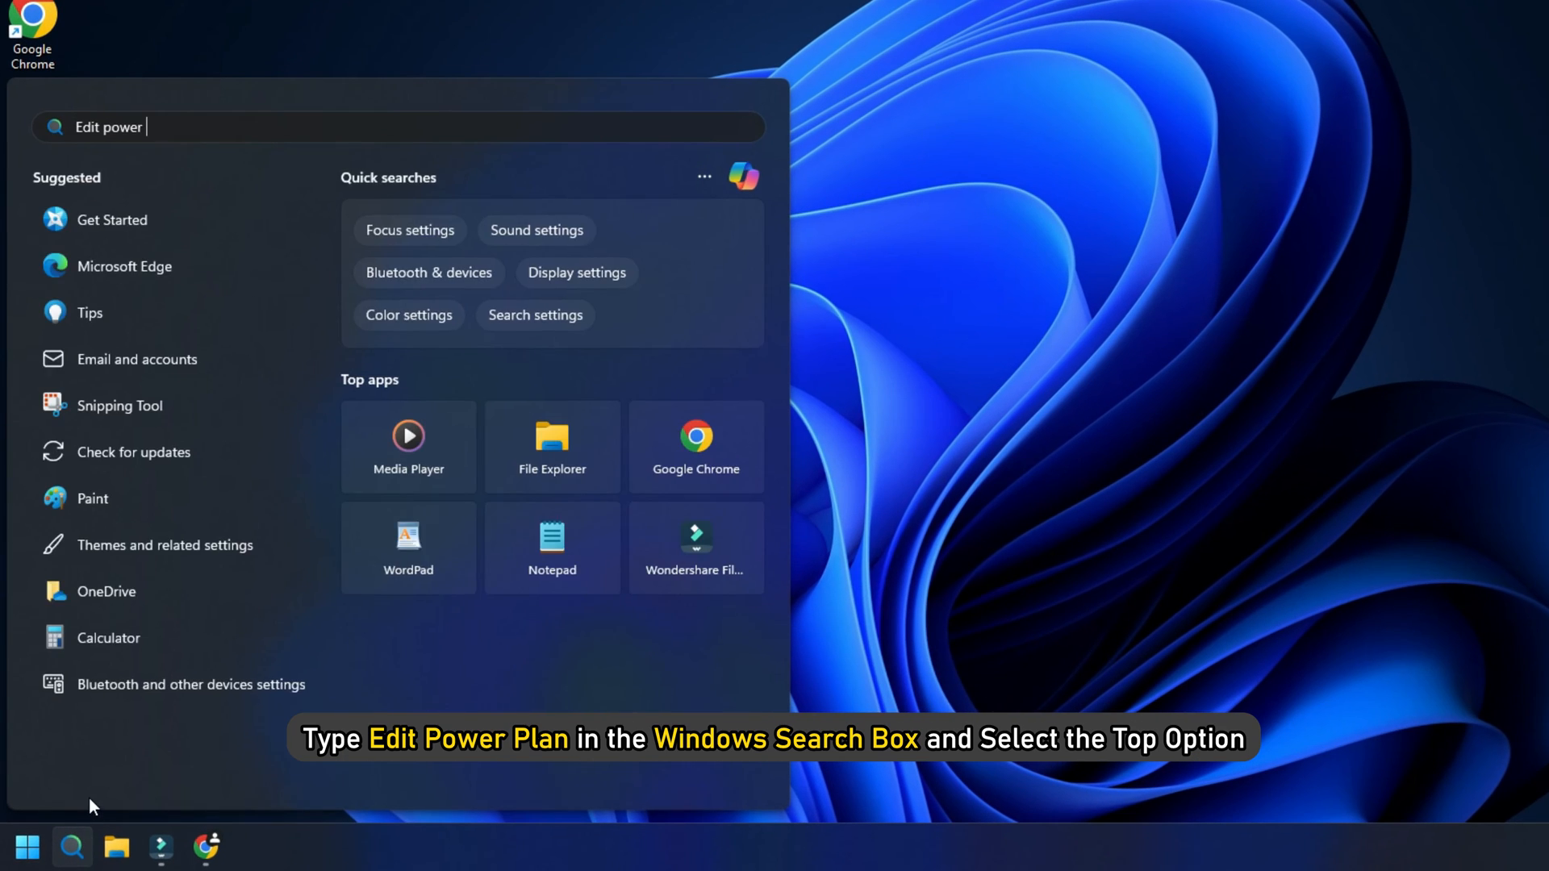
Step: Search 'Edit power plan', then return from the plan settings to the Power Options overview
{"action": "type", "text": "plan"}
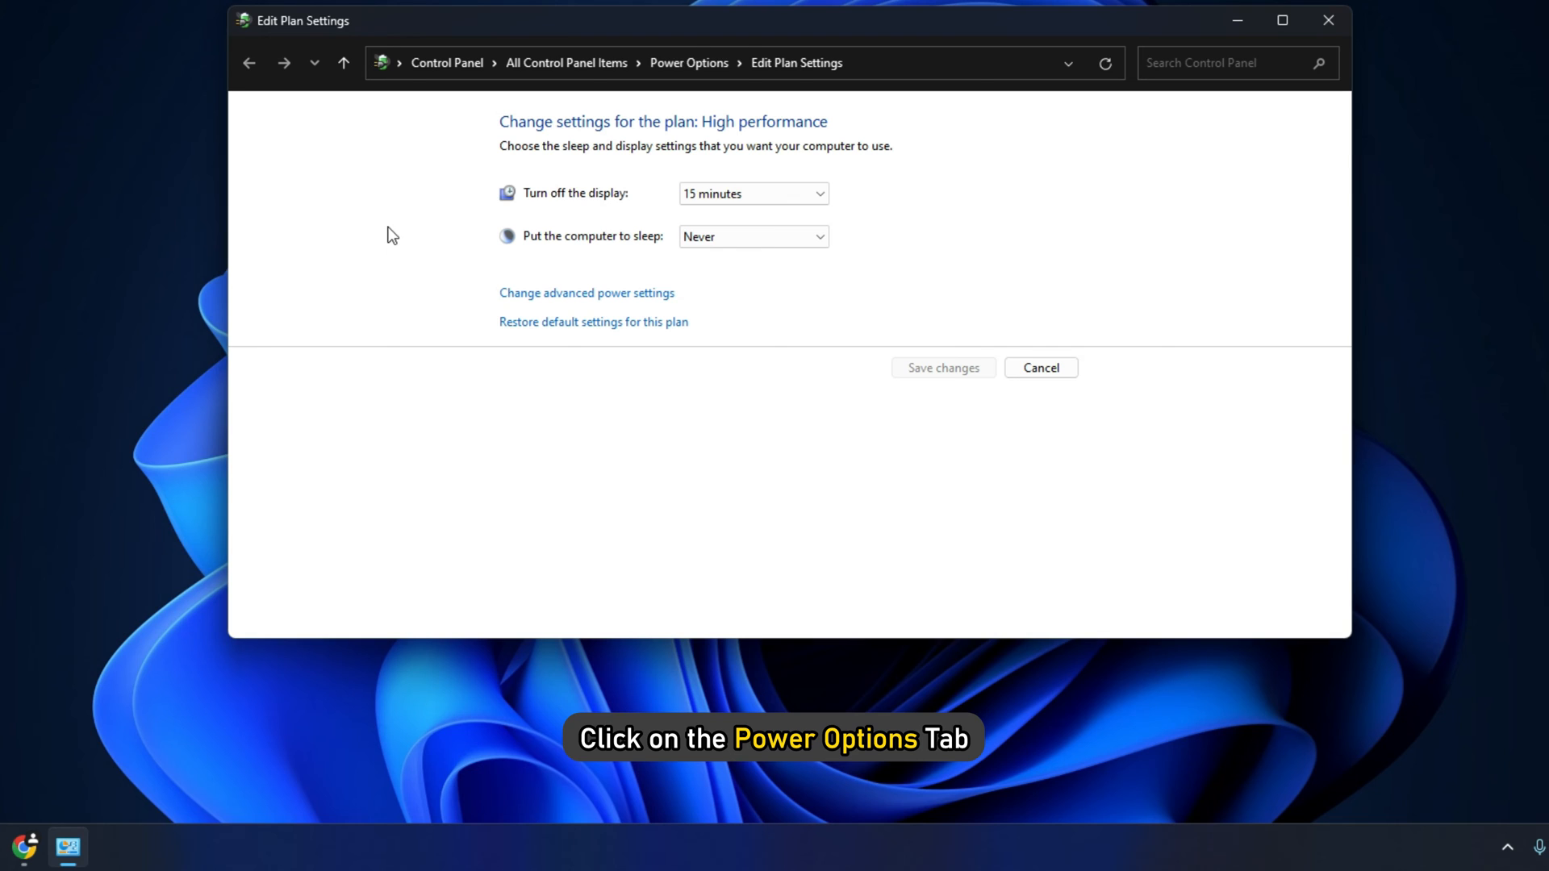
{"action": "left_click", "coordinate": [689, 63]}
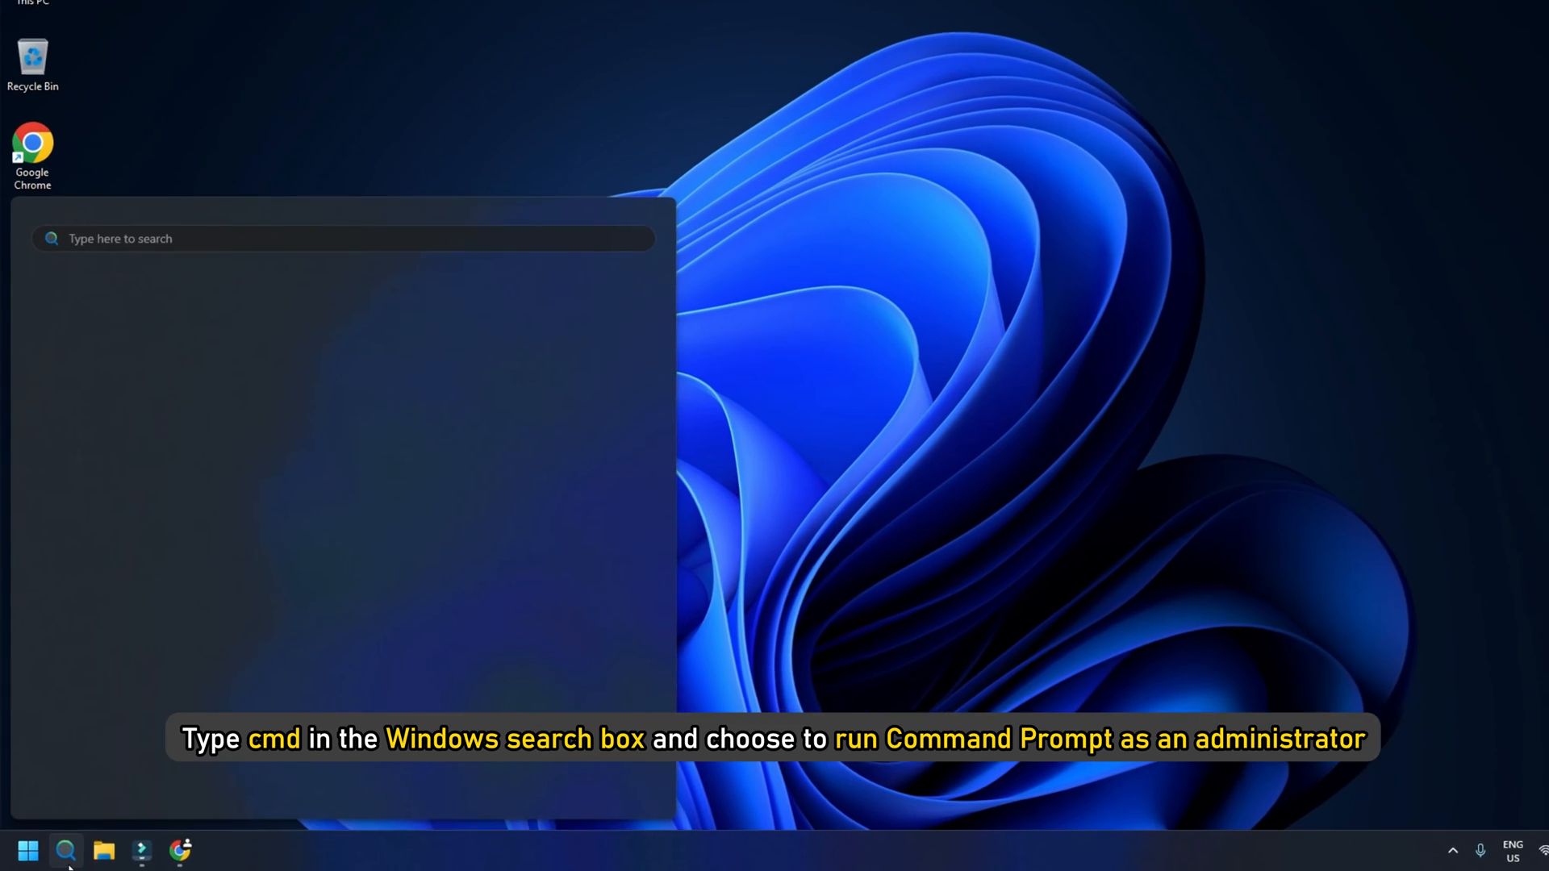
Step: Run powercfg -duplicatescheme e9a42b02-d5df-448d-aa00-03f14749eb61 in an administrator Command Prompt to add Ultimate Performance
{"action": "type", "text": "cmd"}
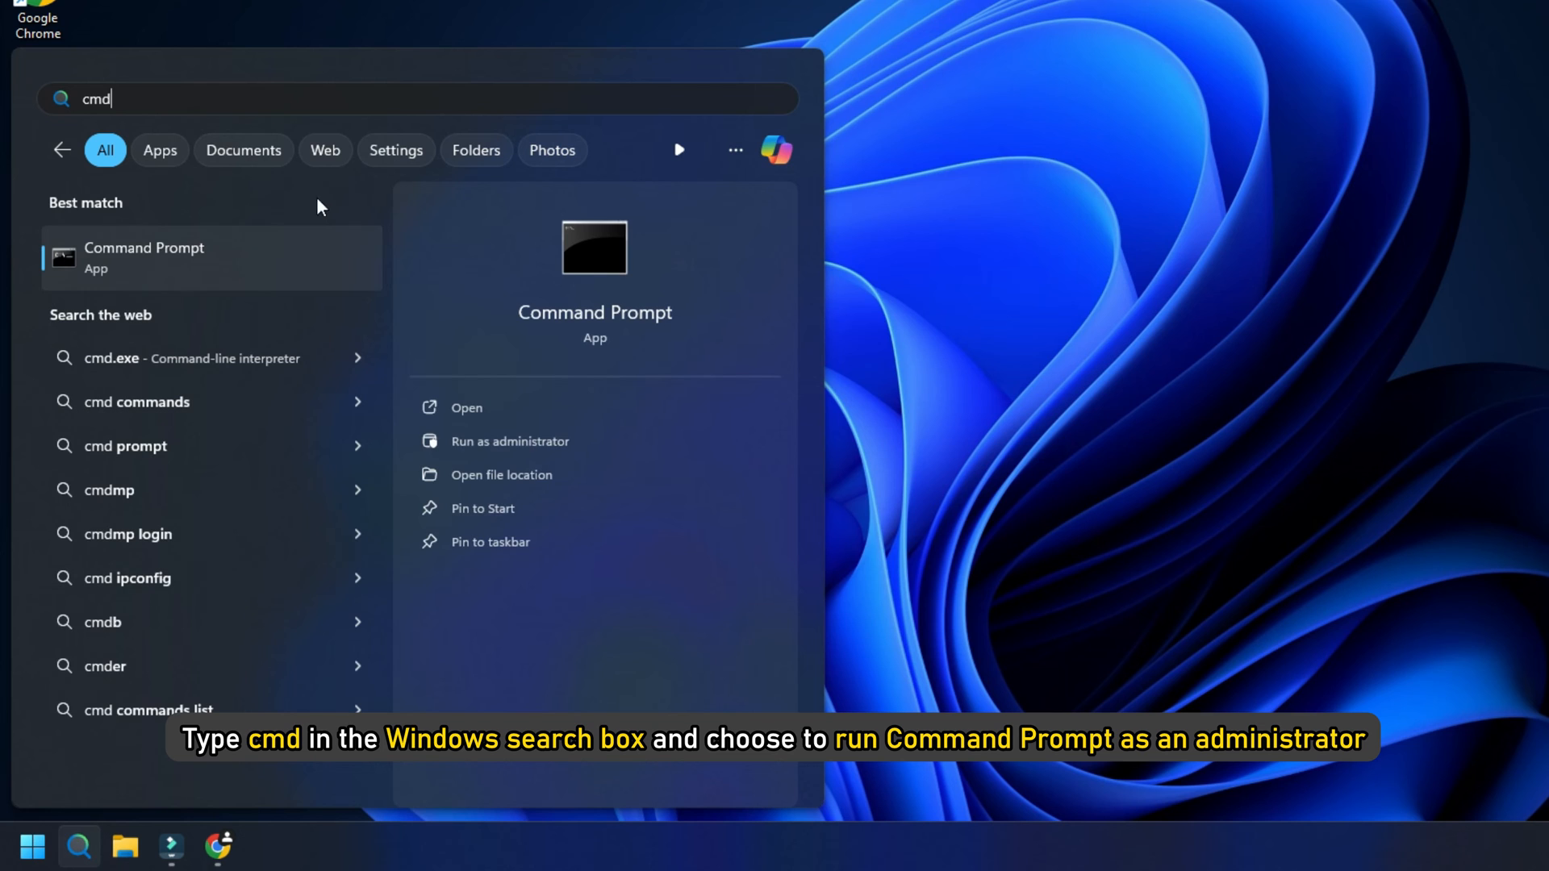
{"action": "mouse_move", "coordinate": [552, 474]}
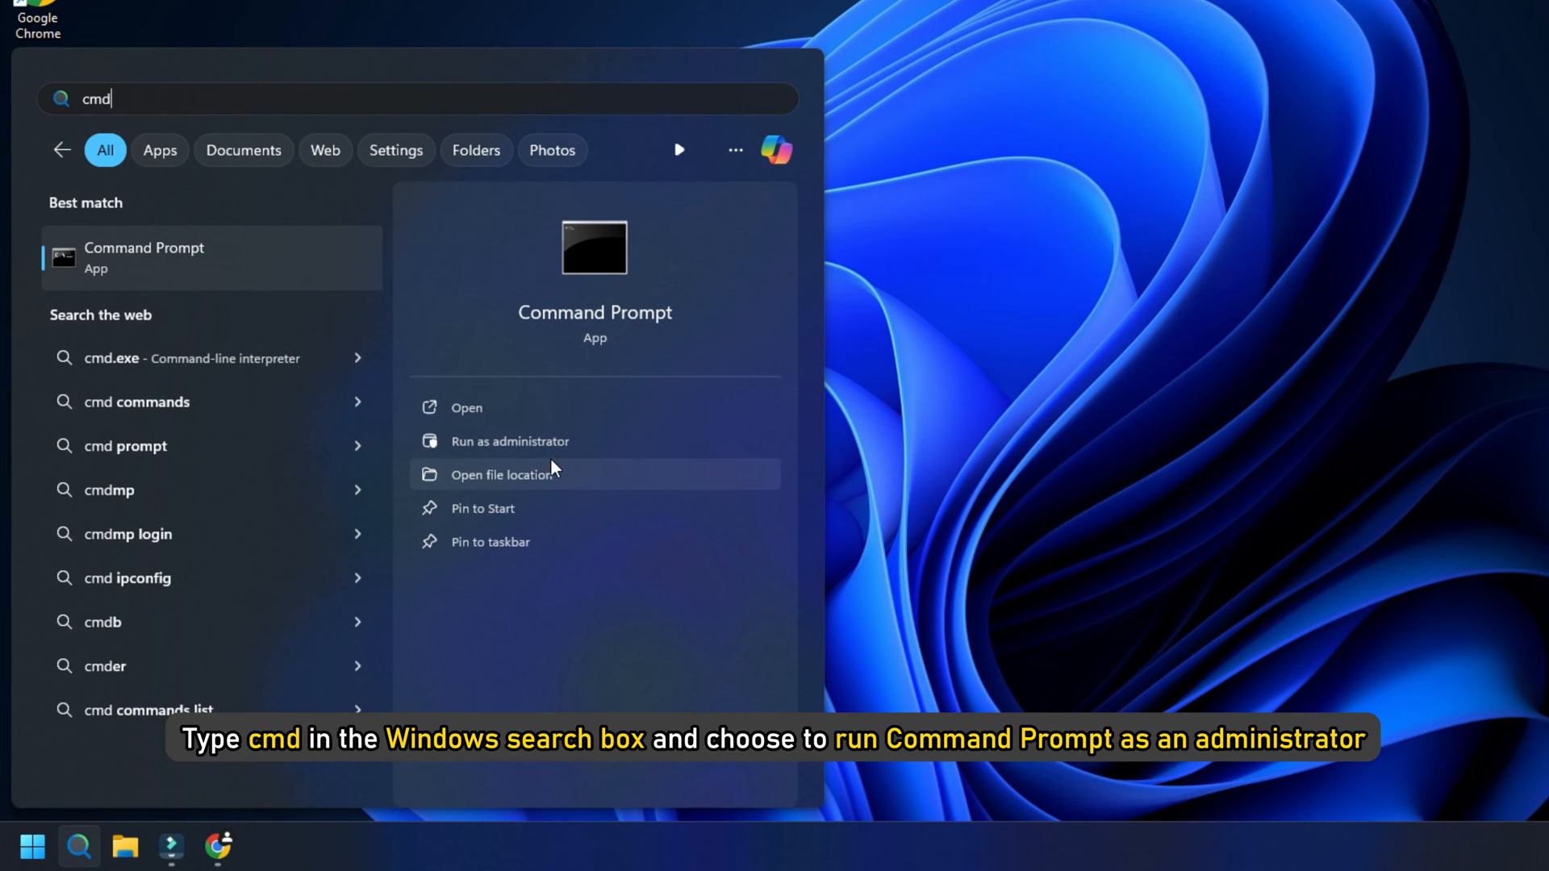
{"action": "left_click", "coordinate": [510, 442]}
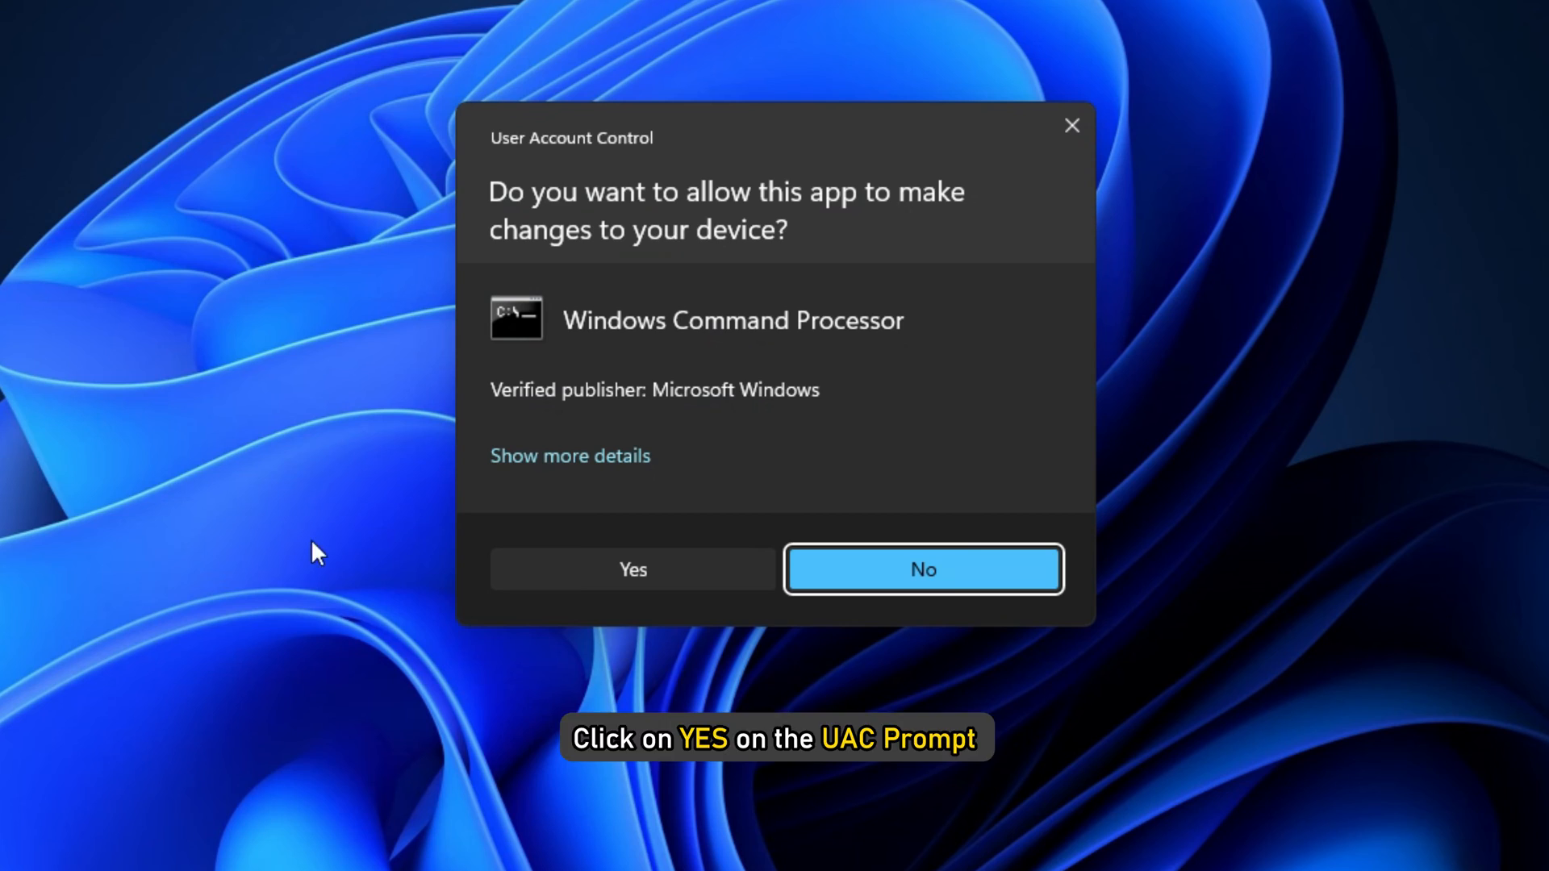
{"action": "left_click", "coordinate": [632, 570]}
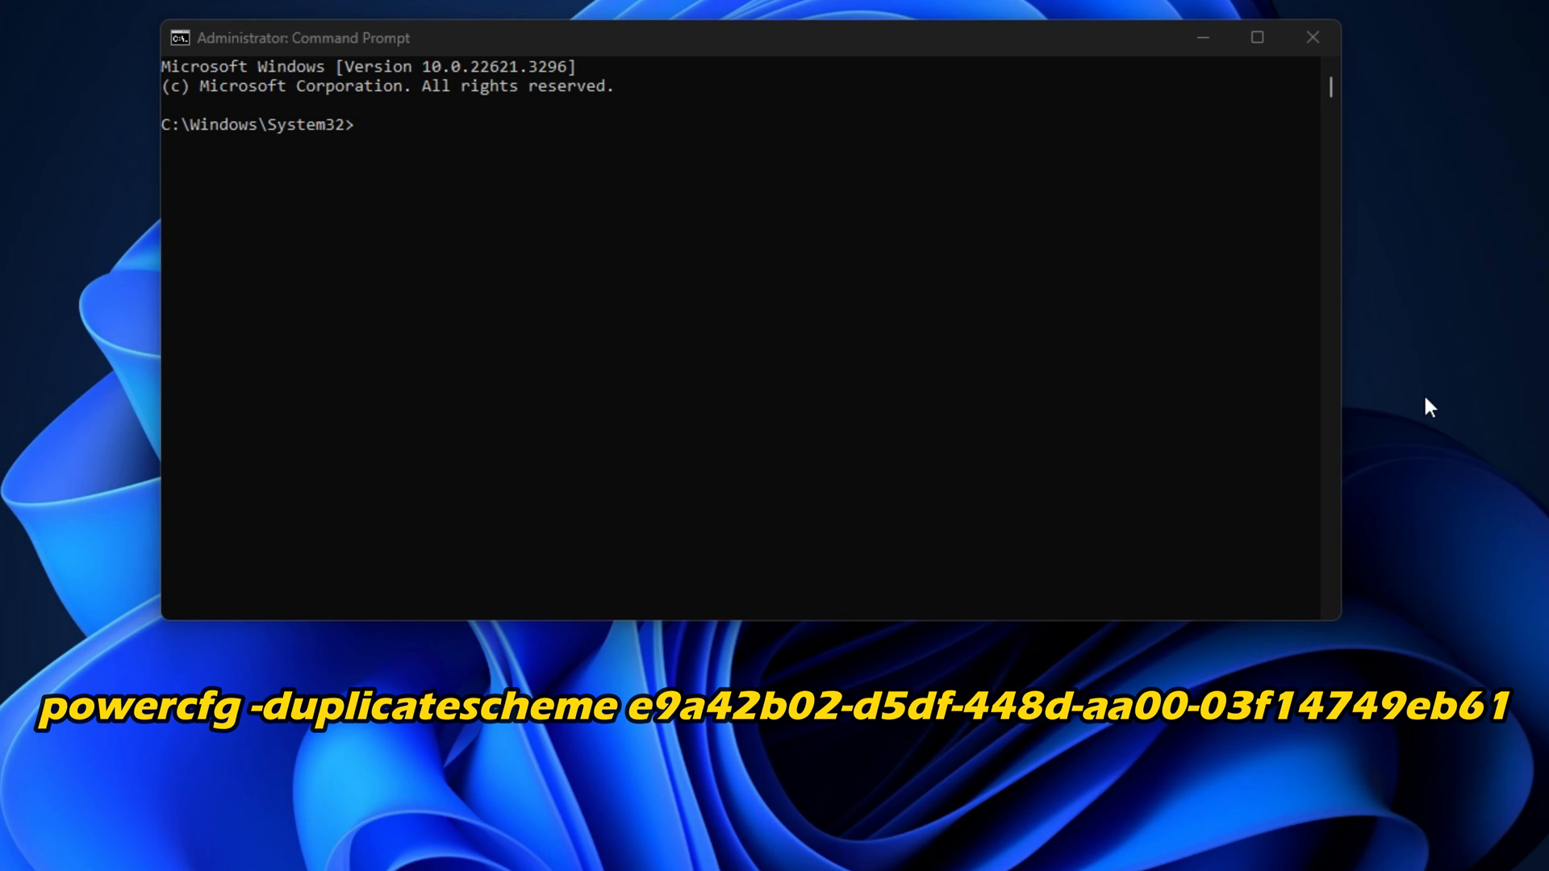
{"action": "type", "text": "powercfg -duplicatescheme e9a42b02-d5df-448d-aa00-03f14749eb61"}
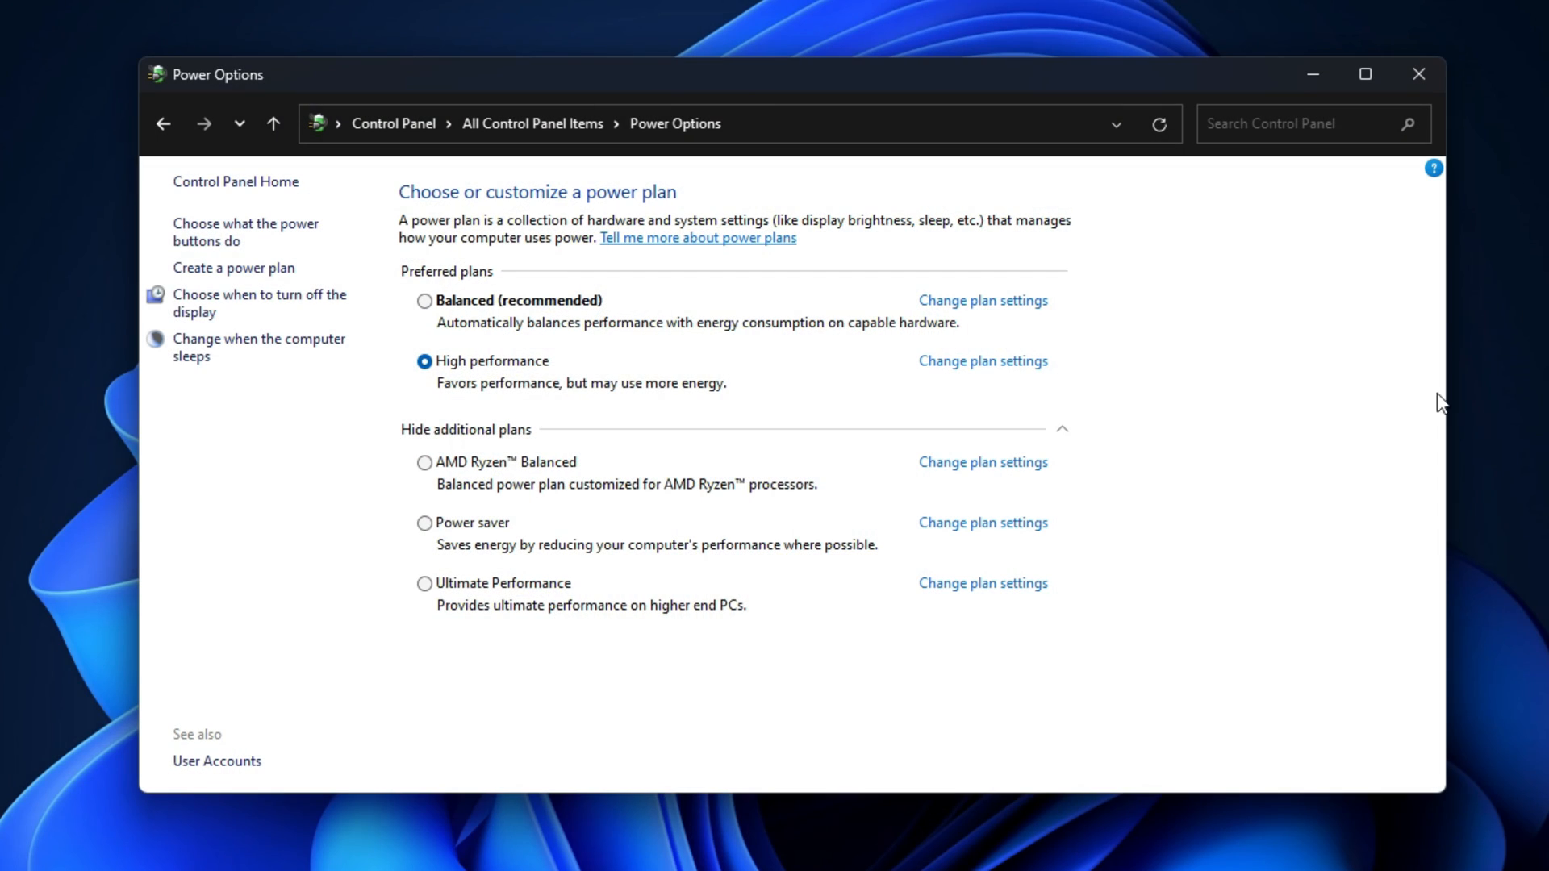
Step: Select Ultimate Performance as the active power plan instead of High performance
{"action": "left_click", "coordinate": [424, 582]}
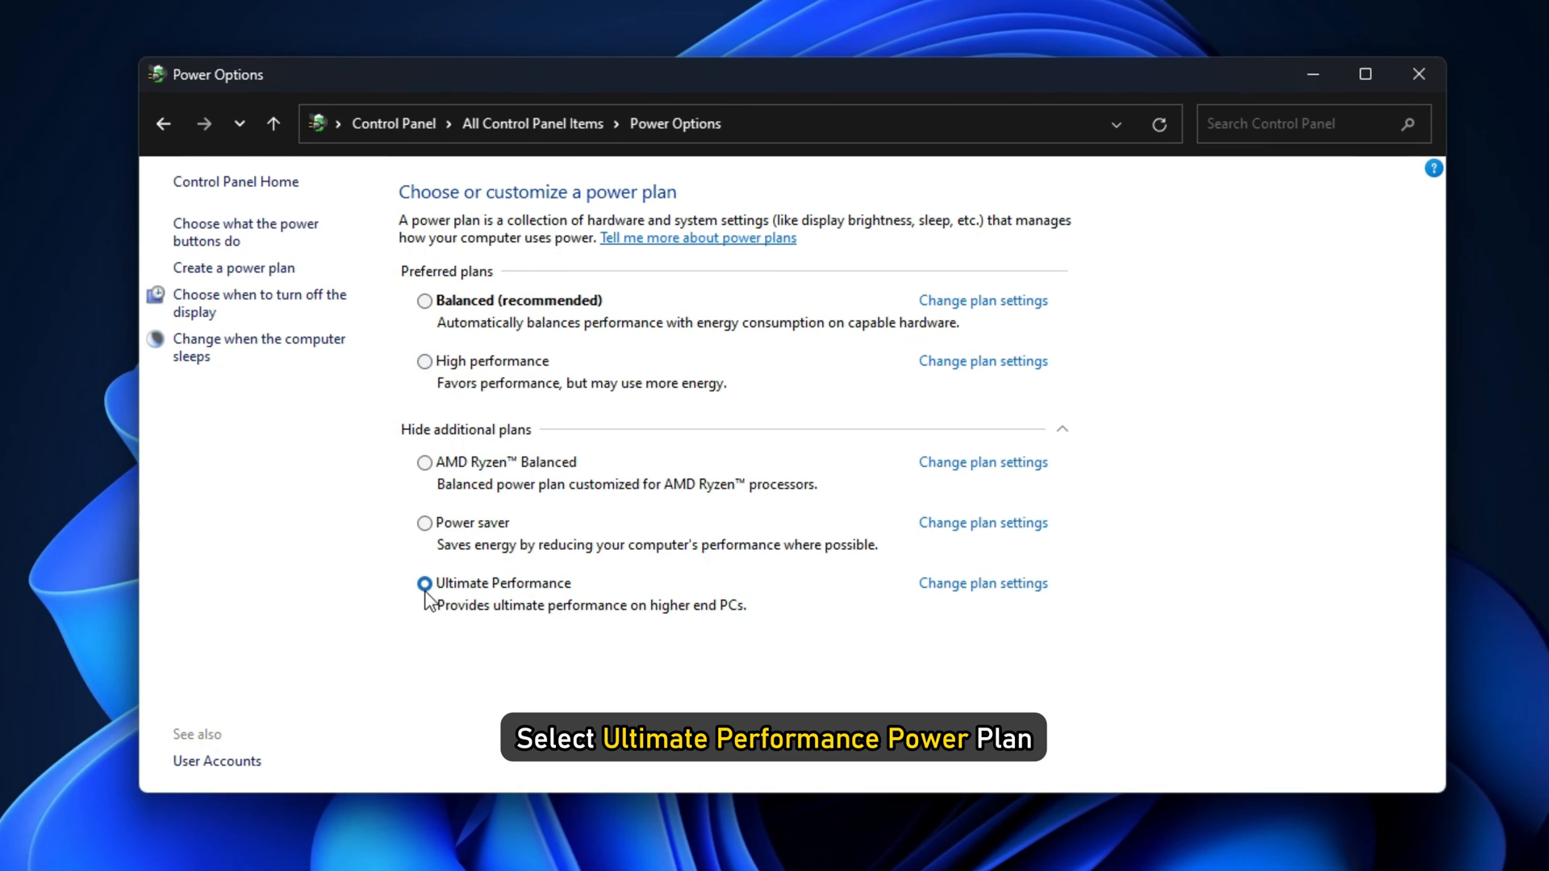